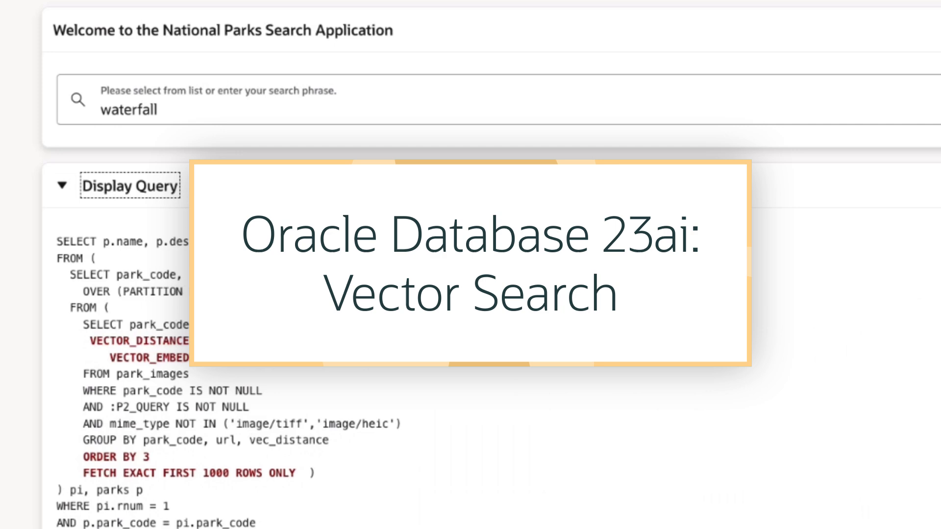
- Search the park images for 'saguaro' and scroll through the results
{"action": "scroll", "scroll_direction": "down", "scroll_amount": 3}
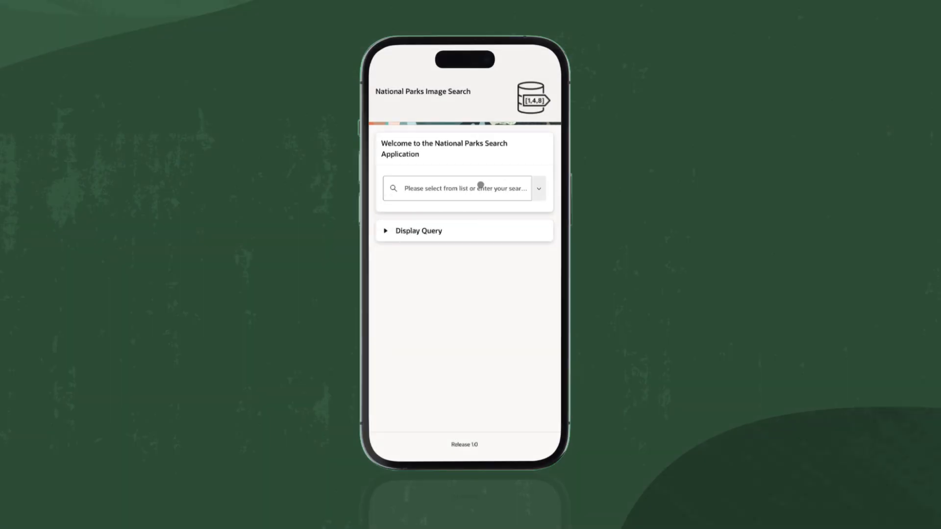
{"action": "type", "text": "s"}
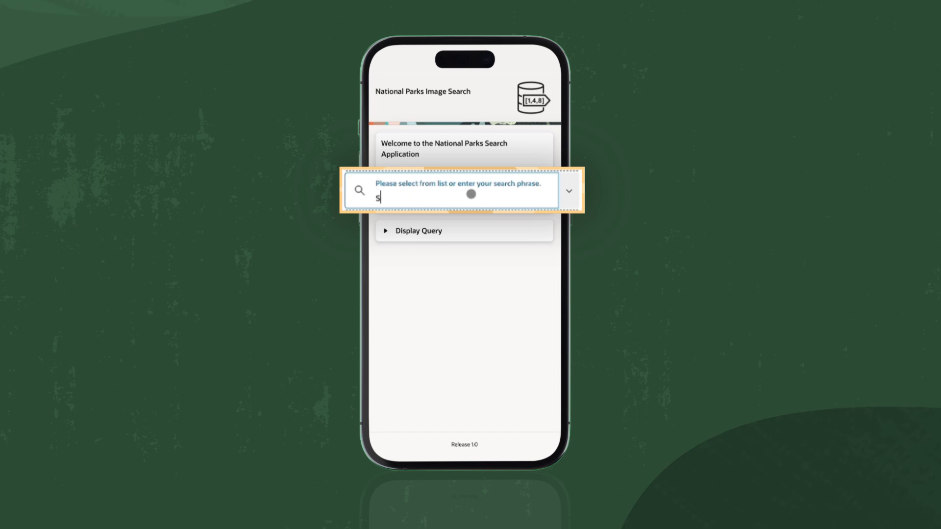
{"action": "type", "text": "agauro"}
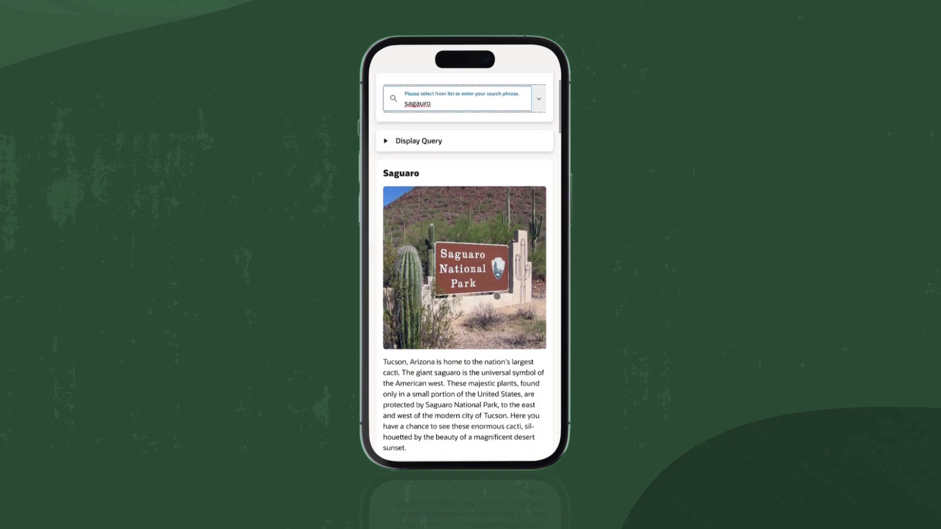
{"action": "scroll", "scroll_direction": "down", "scroll_amount": 3}
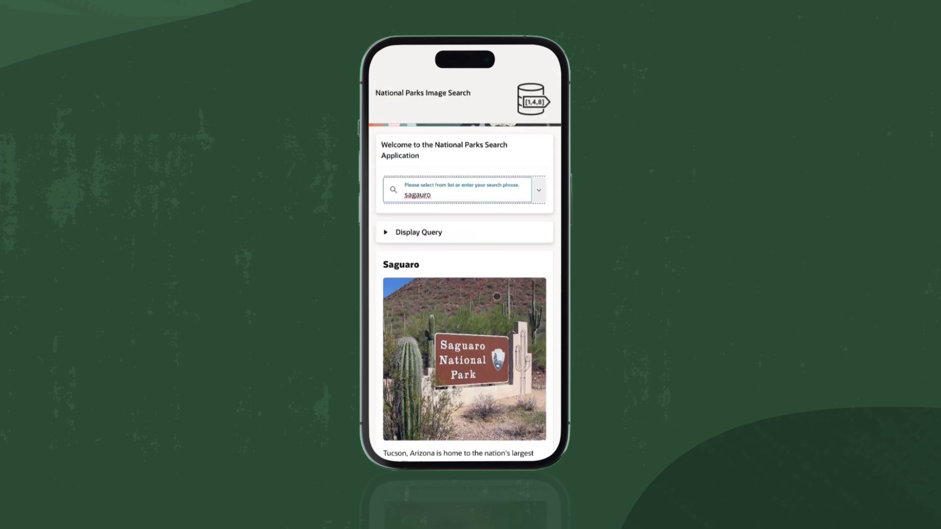
- Search for 'hiking trails with waterfalls' and scroll the park results
{"action": "left_click", "coordinate": [465, 190]}
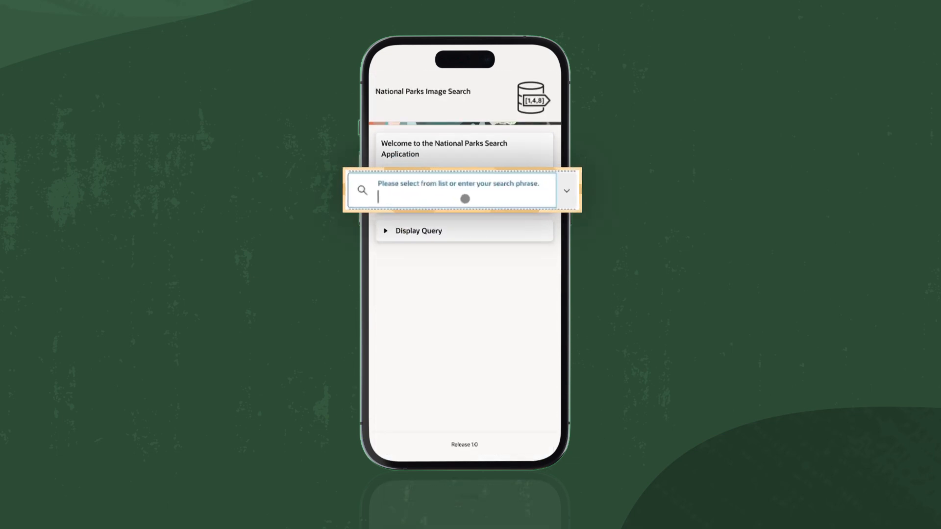
{"action": "type", "text": "hiking trails with waterfalls"}
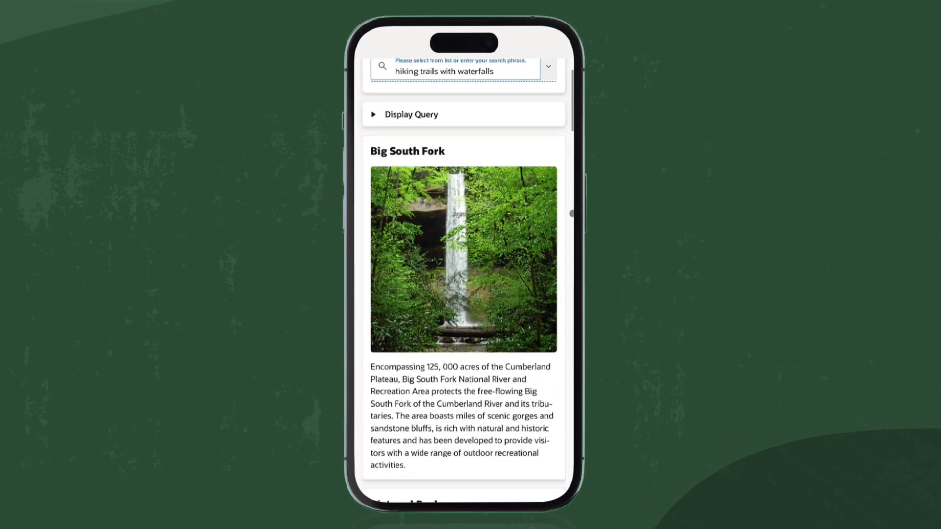
{"action": "scroll", "scroll_direction": "down", "scroll_amount": 3}
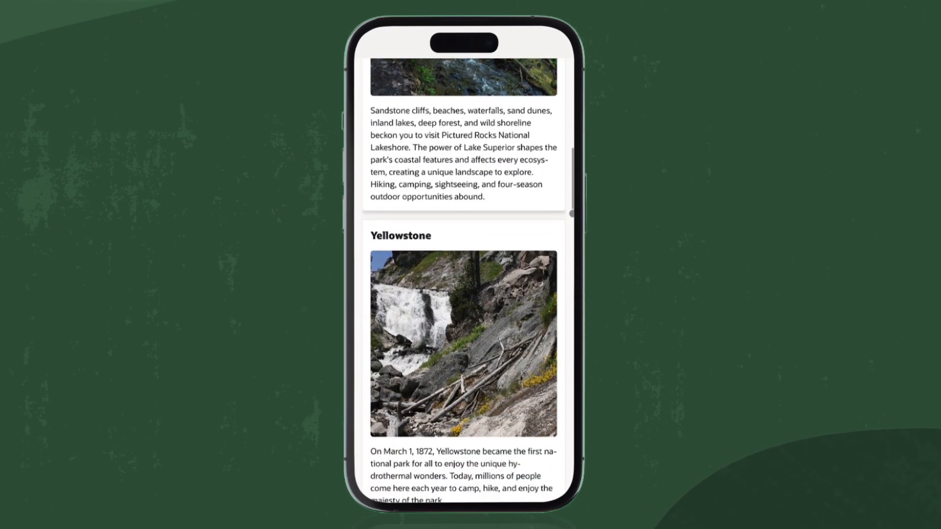
{"action": "scroll", "scroll_direction": "down", "scroll_amount": 3}
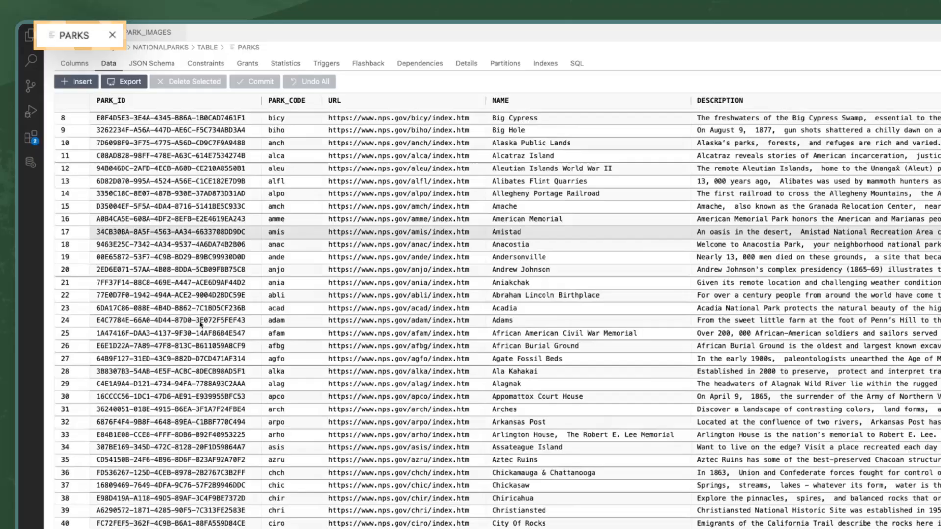
- Scroll the PARKS rows, then view the PARK_IMAGES table's data and scroll right
{"action": "scroll", "scroll_direction": "down", "scroll_amount": 3}
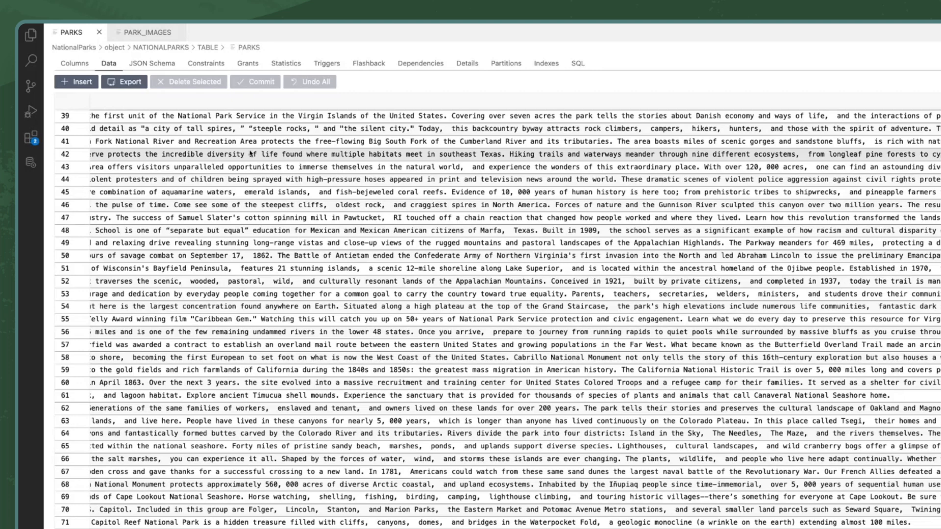
{"action": "left_click", "coordinate": [142, 32]}
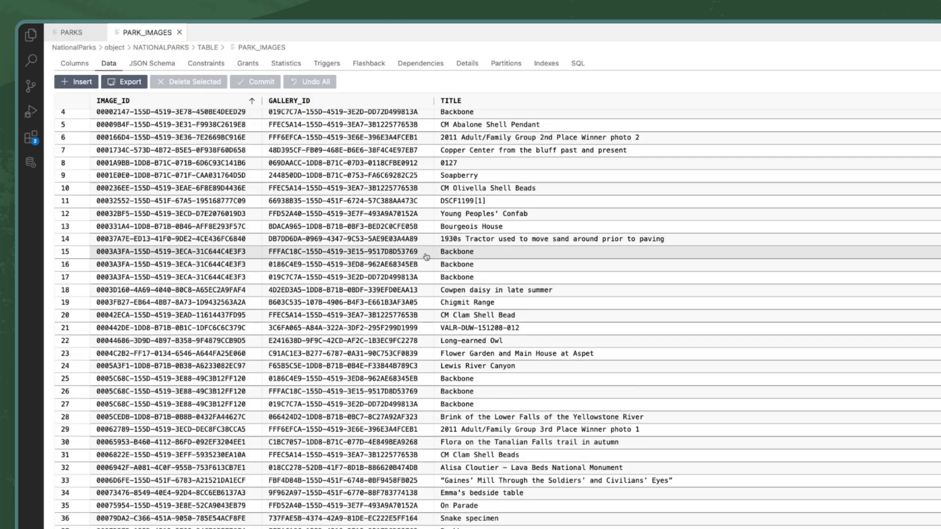
{"action": "mouse_move", "coordinate": [474, 260]}
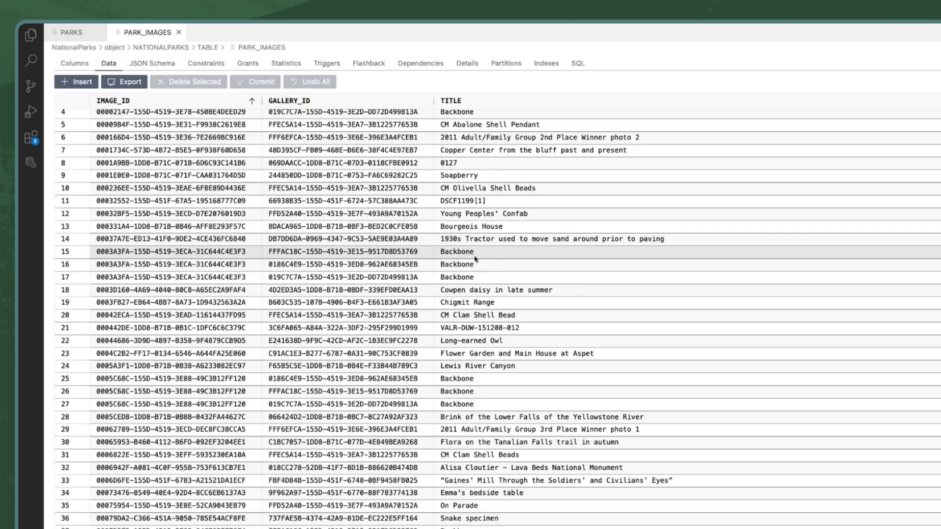
{"action": "scroll", "scroll_direction": "right", "scroll_amount": 3}
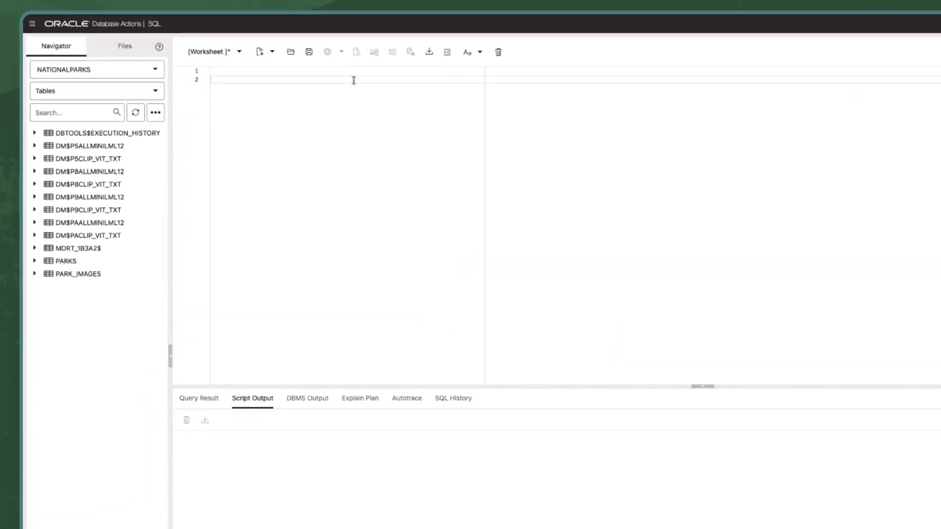
- Run 'alter table PARKS add PARK_VECTOR vector', then run 'describe PARKS'
{"action": "type", "text": "alter table"}
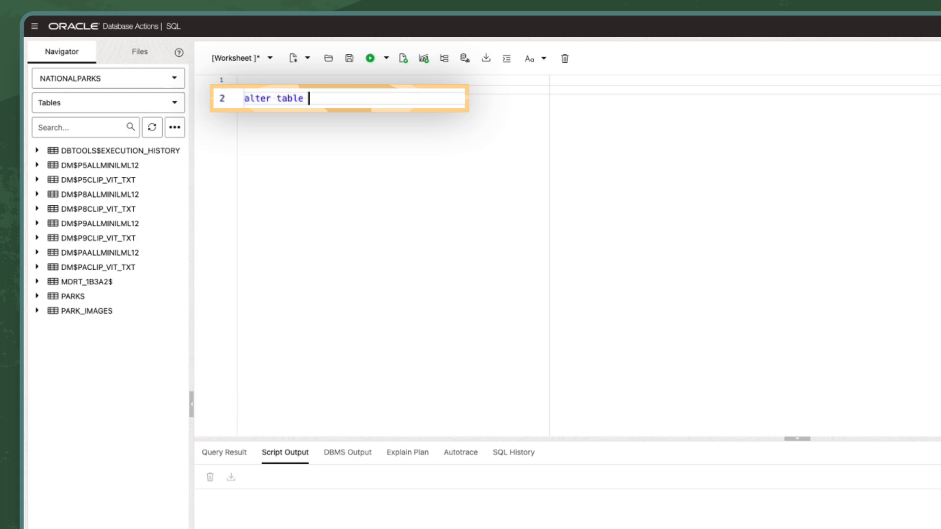
{"action": "type", "text": "PARKS add PAR"}
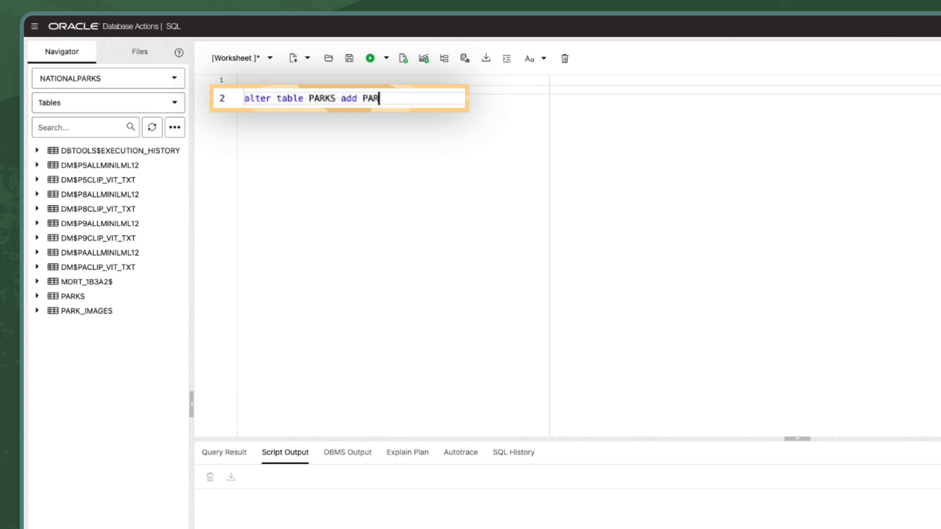
{"action": "type", "text": "K_VECTOR vector"}
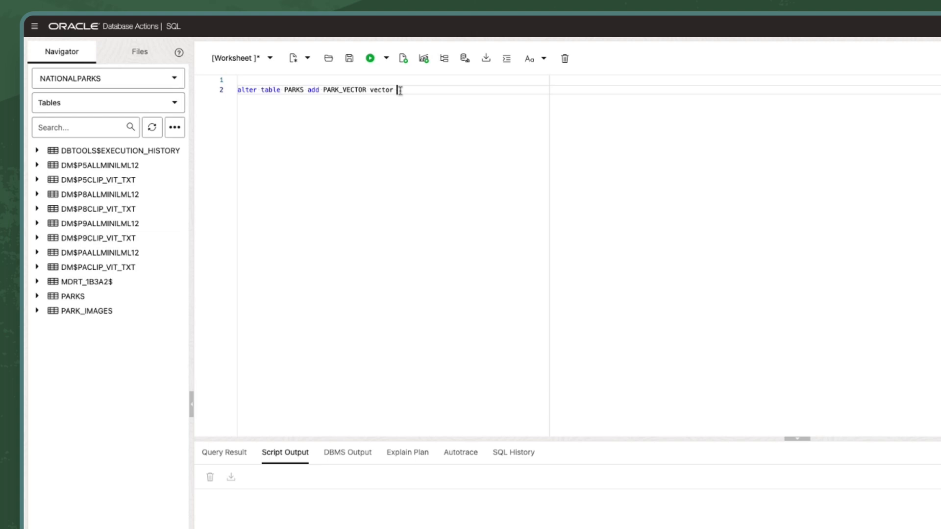
{"action": "left_click", "coordinate": [370, 59]}
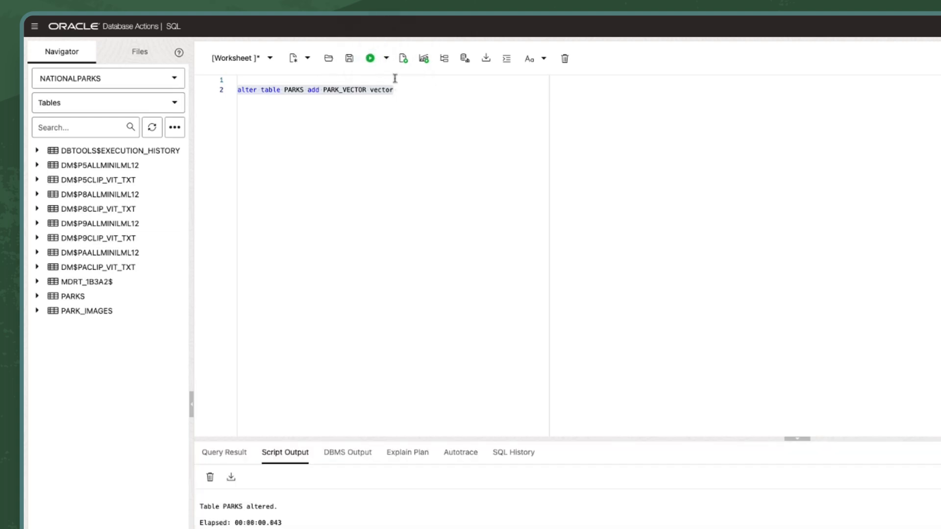
{"action": "type", "text": "describe PARKS"}
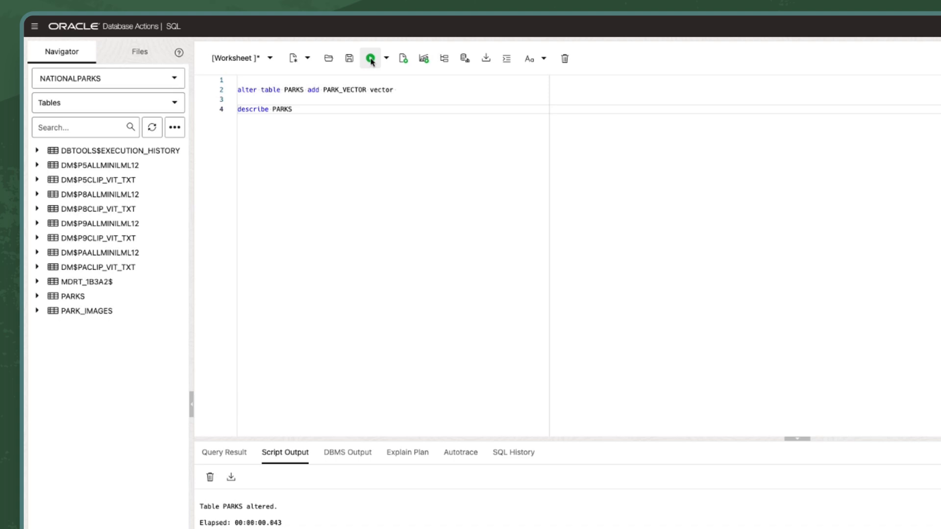
{"action": "left_click", "coordinate": [371, 59]}
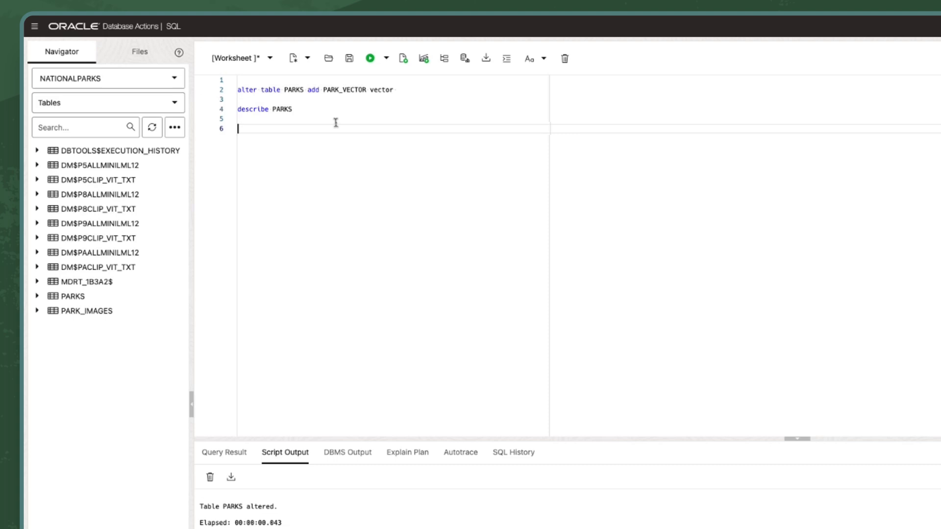
- Run the UPDATE setting PARKS.PARK_VECTOR to AllMiniLML12 embeddings of DESCRIPTION
{"action": "type", "text": "update PARKS set PARK_VECTOR = vector_embedding(AllMiniLML12"}
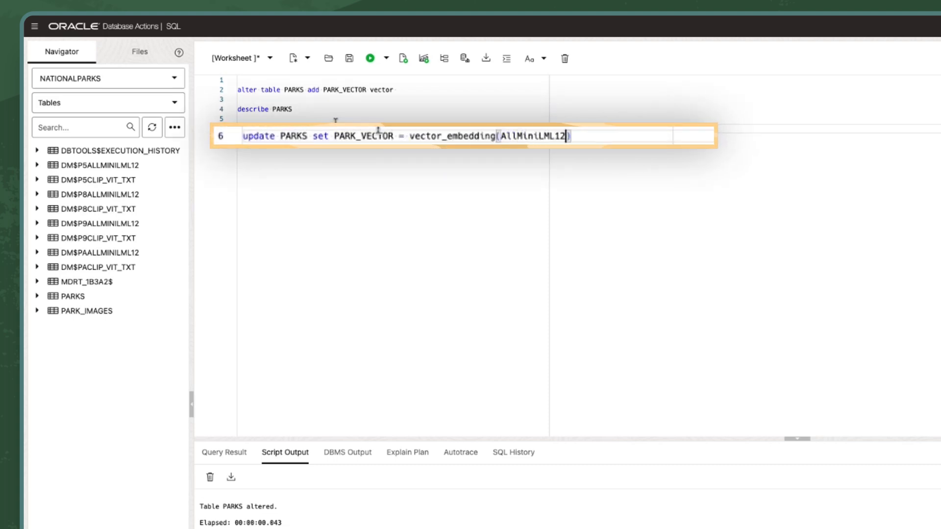
{"action": "left_click", "coordinate": [369, 58]}
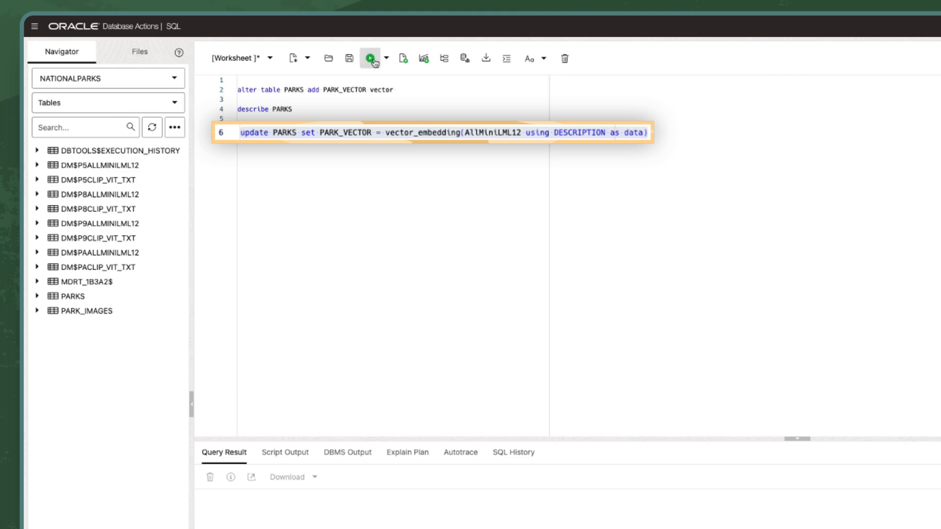
{"action": "left_click", "coordinate": [369, 58]}
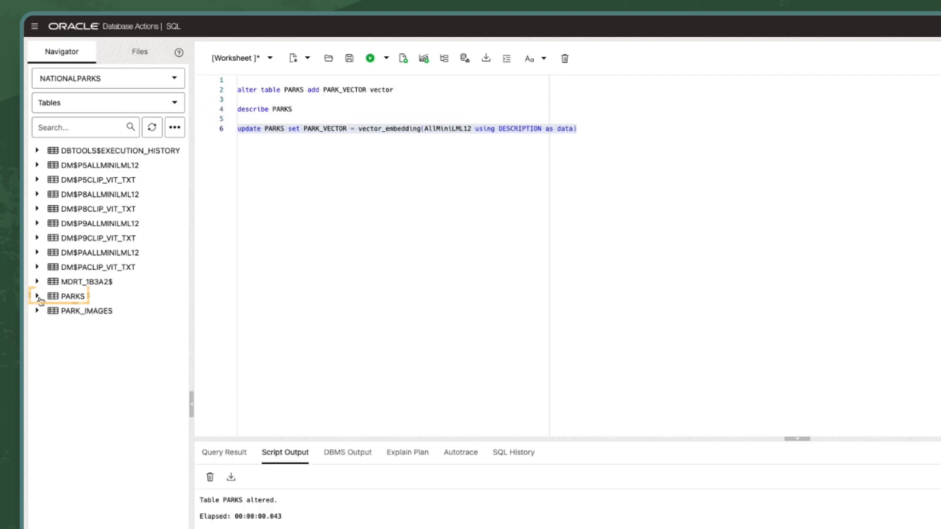
- Expand PARKS in the Navigator and view its rows in the Data tab
{"action": "left_click", "coordinate": [38, 296]}
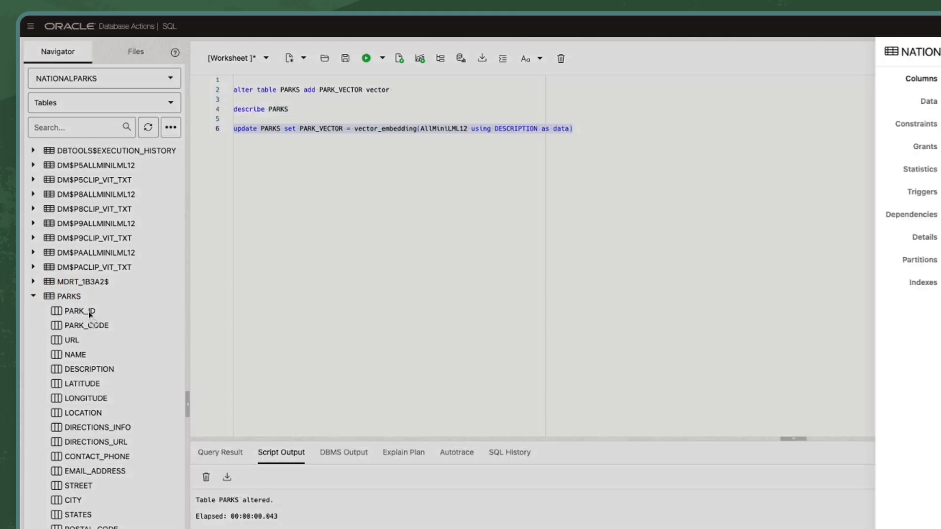
{"action": "left_click", "coordinate": [922, 102]}
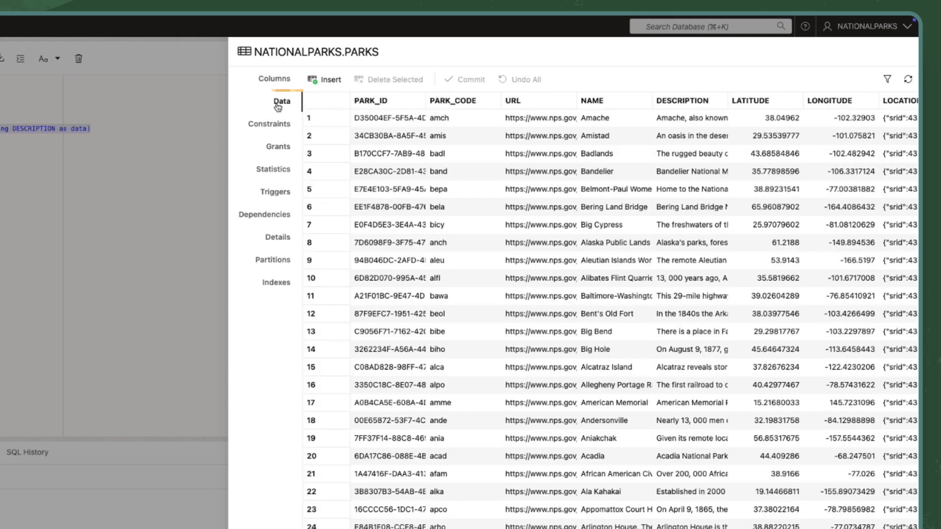
{"action": "scroll", "scroll_direction": "right", "scroll_amount": 3}
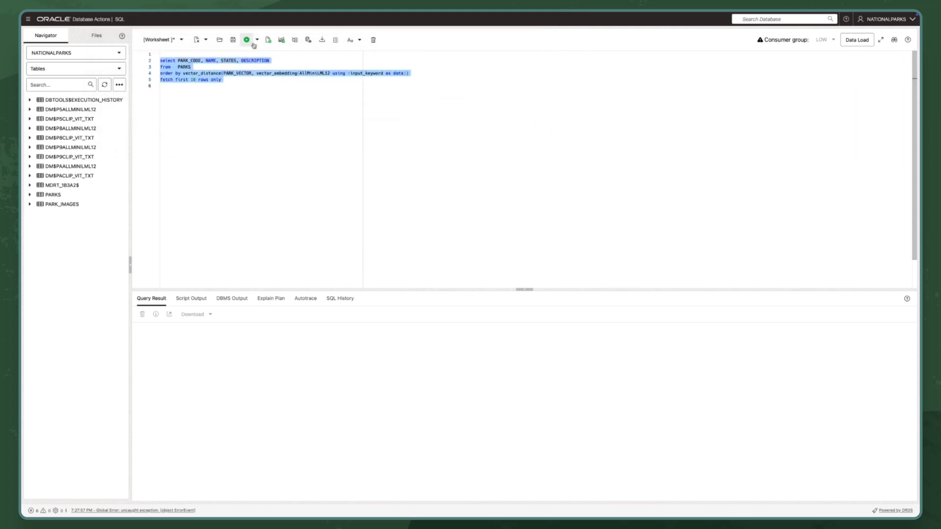
- Run the top-10 similarity query, entering a keyword for input_keyword in Bind Variables
{"action": "left_click", "coordinate": [246, 40]}
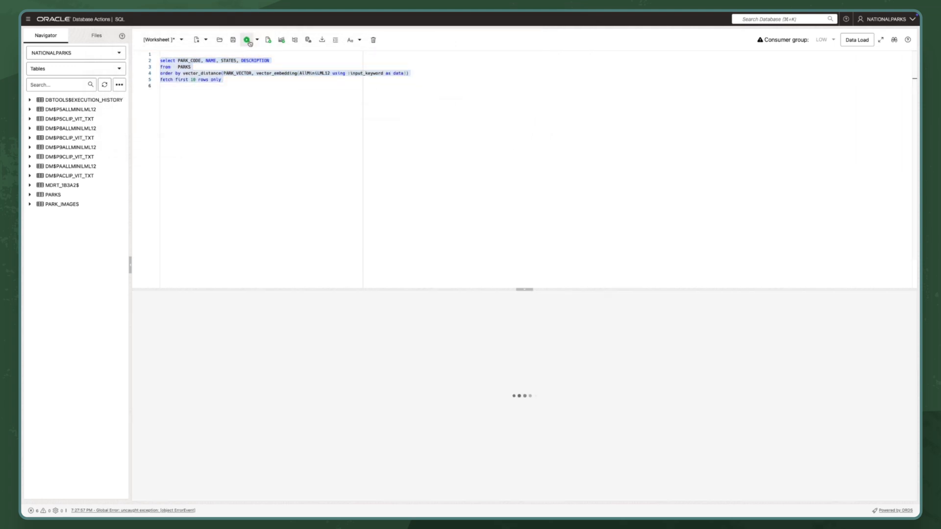
{"action": "type", "text": "vo"}
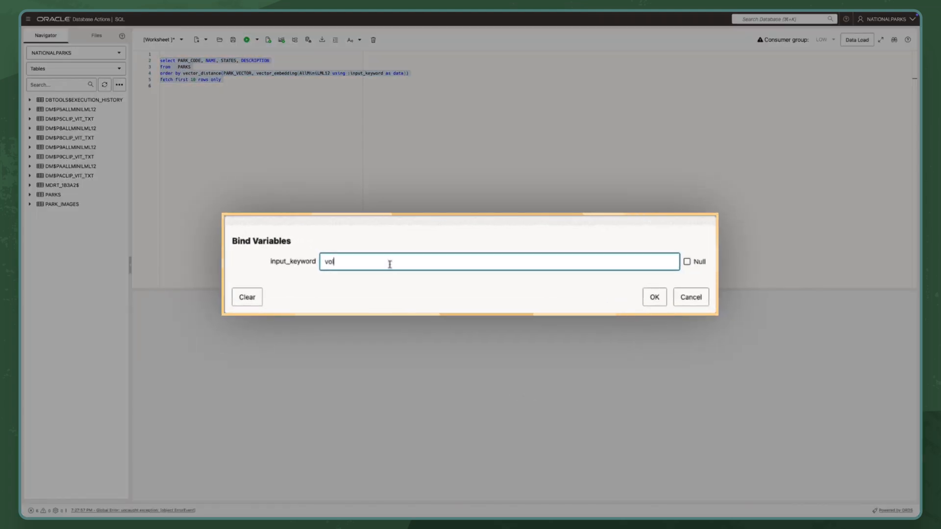
{"action": "left_click", "coordinate": [654, 297]}
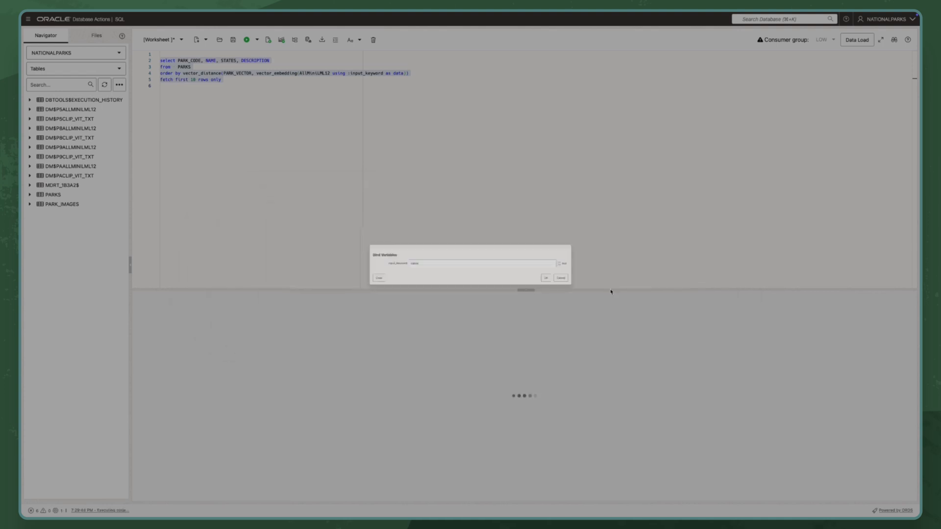
{"action": "left_click", "coordinate": [546, 278]}
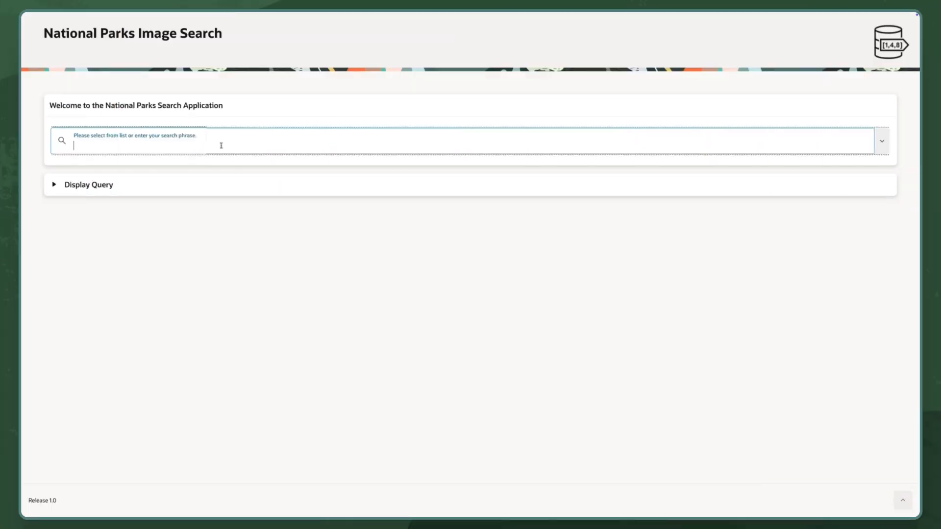
- Search for 'white water rafting' and scroll the New River Gorge and Gauley River results
{"action": "type", "text": "white water rafting"}
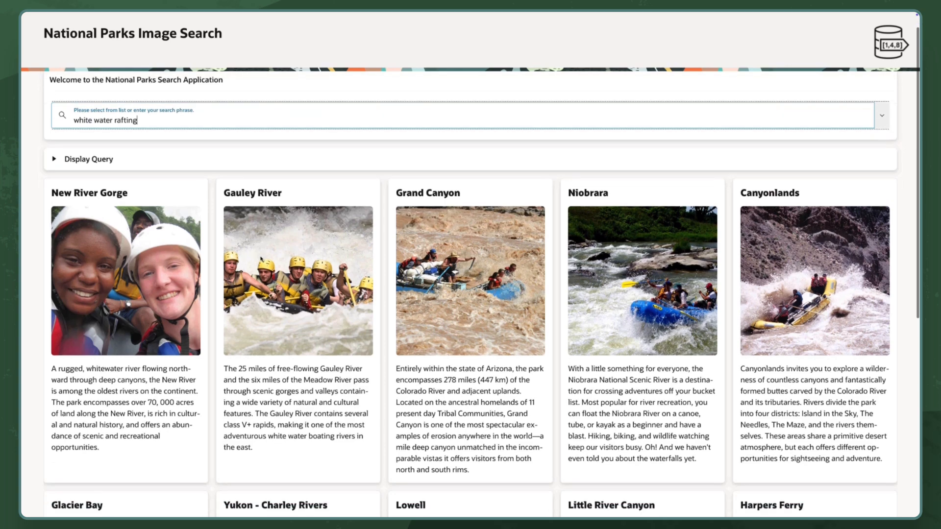
{"action": "scroll", "scroll_direction": "down", "scroll_amount": 3}
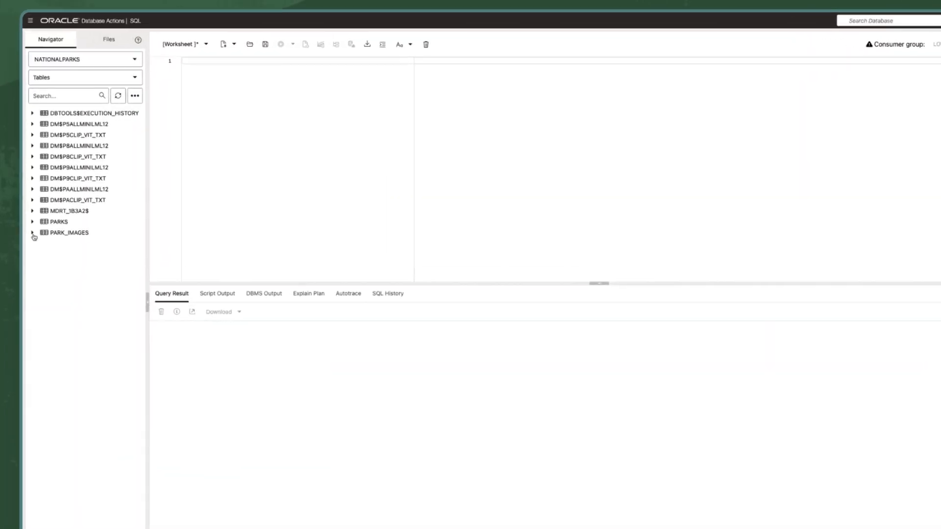
- Drag PARK_IMAGES into the worksheet and apply Select to generate its full column query
{"action": "left_click", "coordinate": [33, 233]}
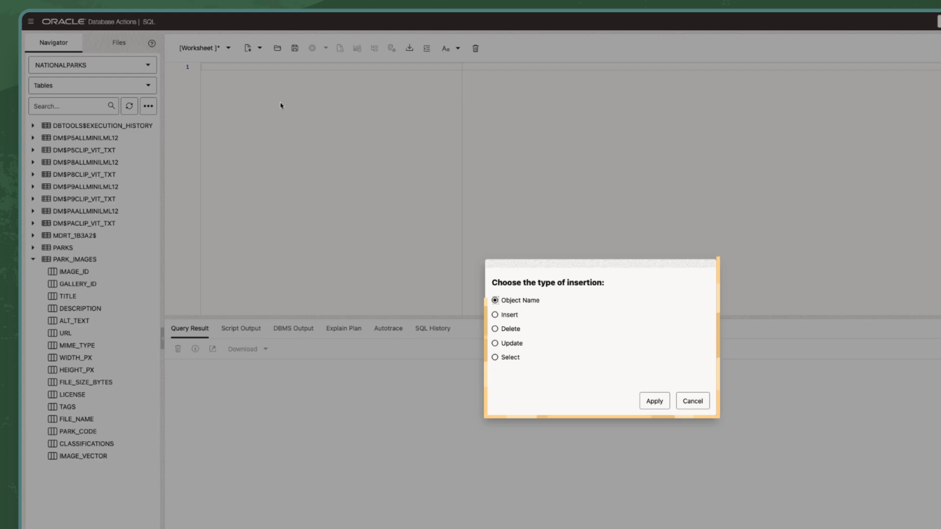
{"action": "left_click", "coordinate": [653, 401]}
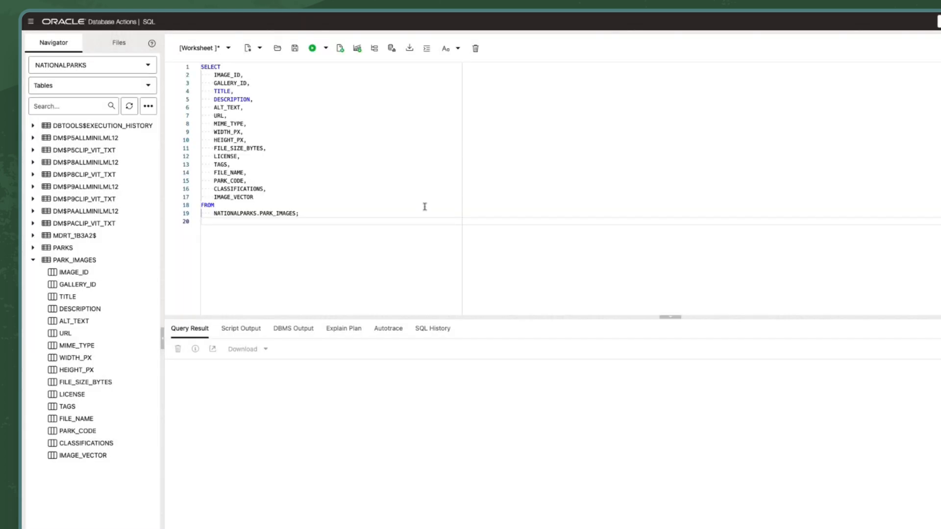
{"action": "left_click", "coordinate": [310, 48]}
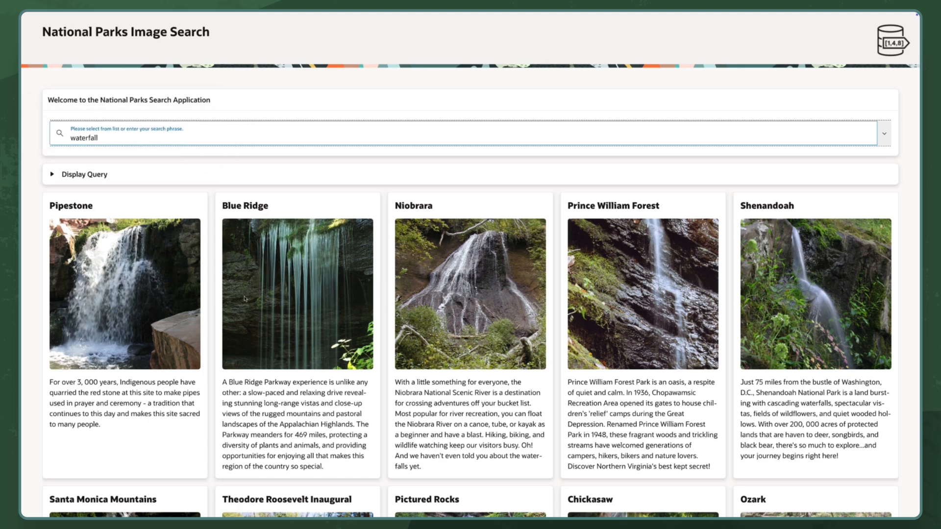
- Expand Display Query to reveal the VECTOR_DISTANCE SQL behind the 'waterfall' results
{"action": "left_click", "coordinate": [84, 174]}
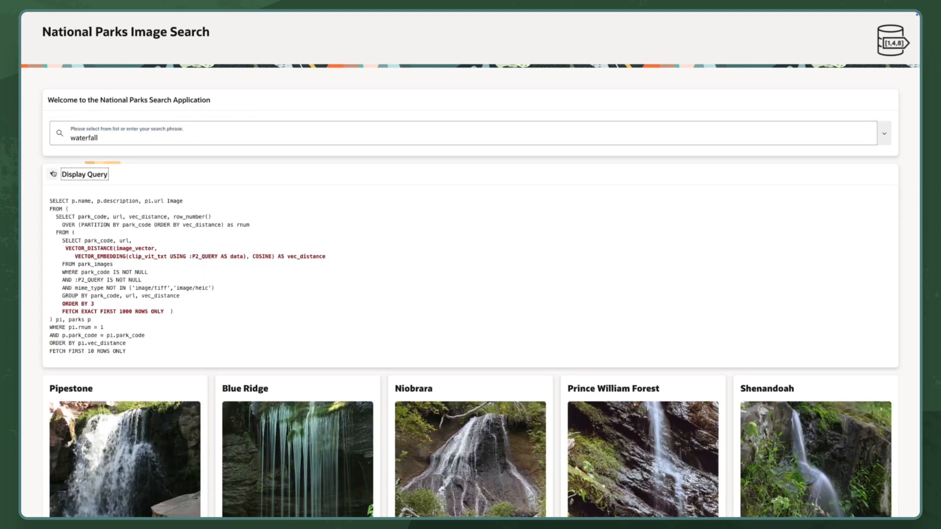
{"action": "left_click", "coordinate": [84, 174]}
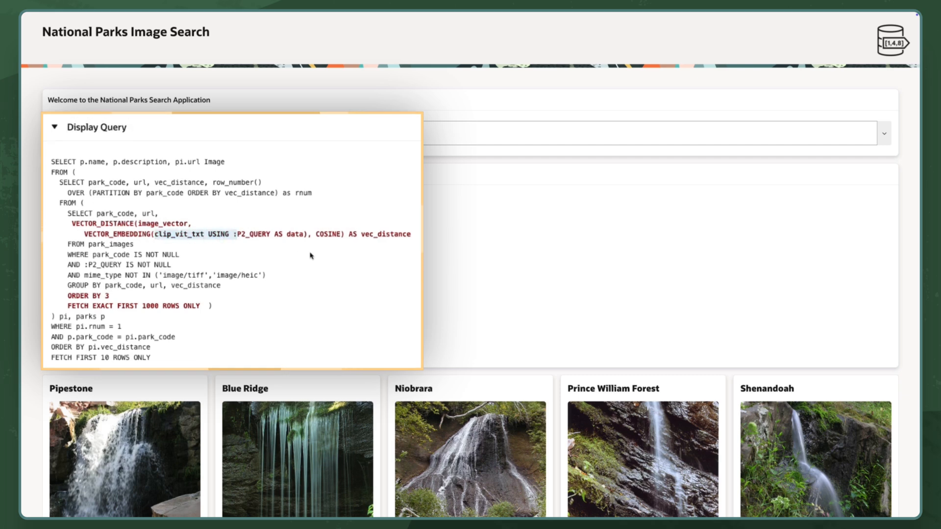
{"action": "type", "text": "waterfall"}
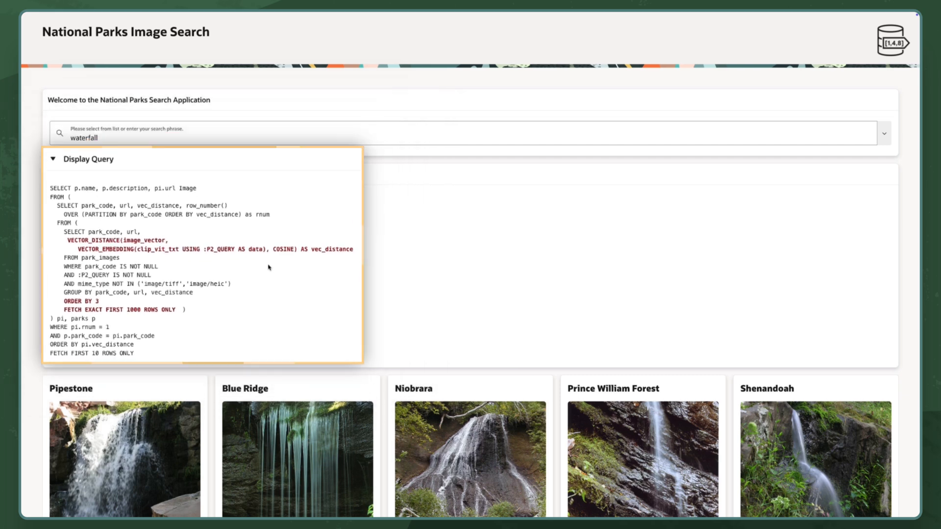